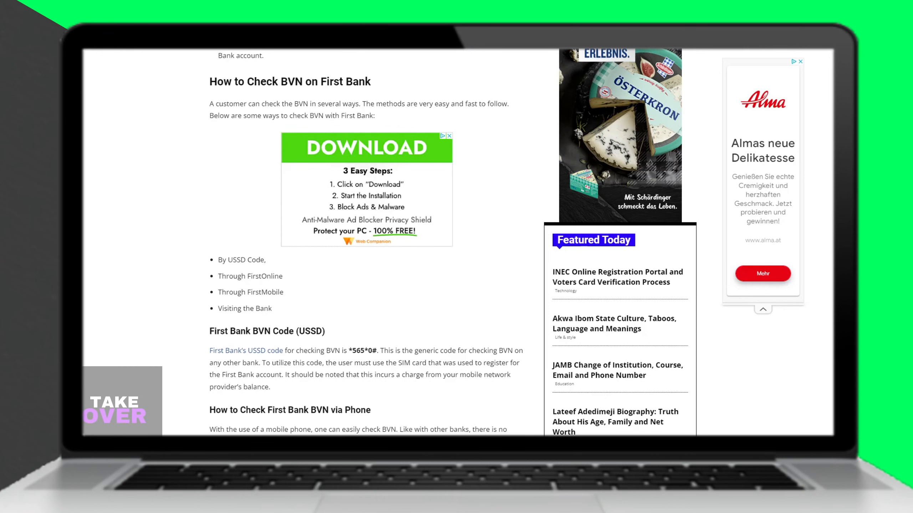
mouse_move(236, 264)
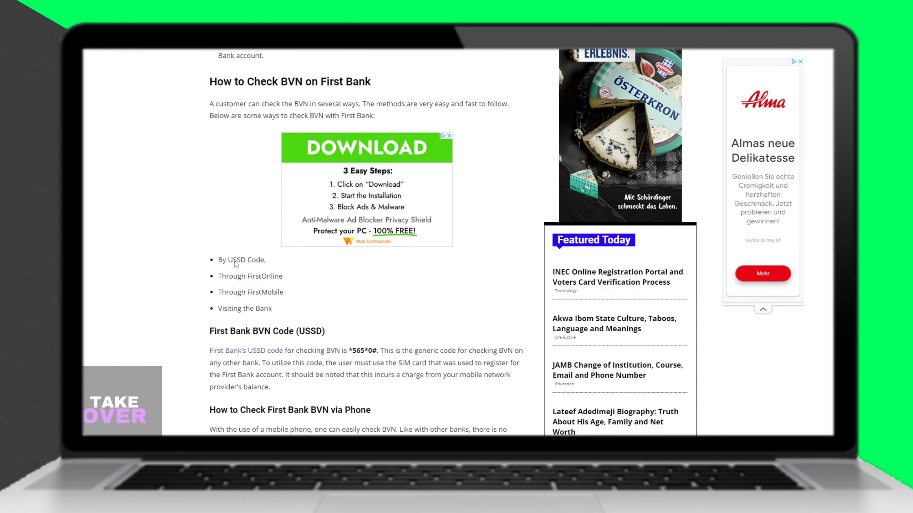
mouse_move(196, 286)
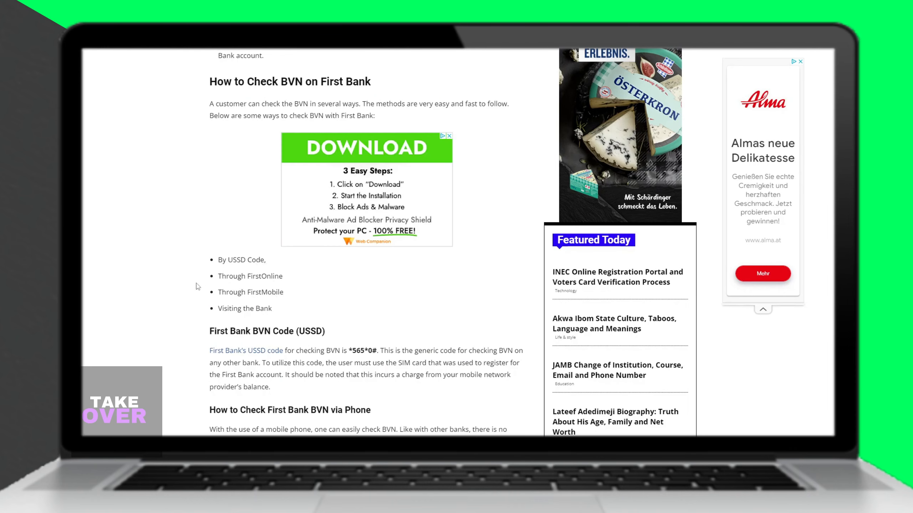
scroll(down, 3)
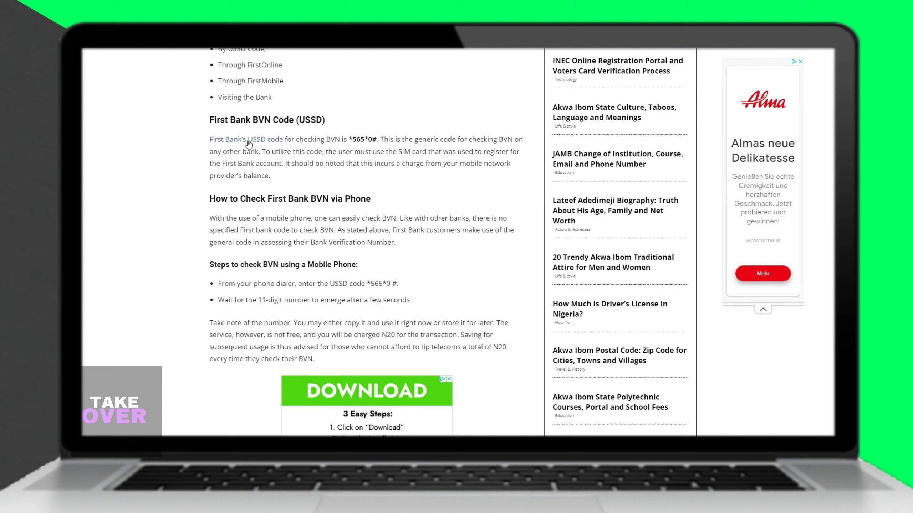
mouse_move(499, 145)
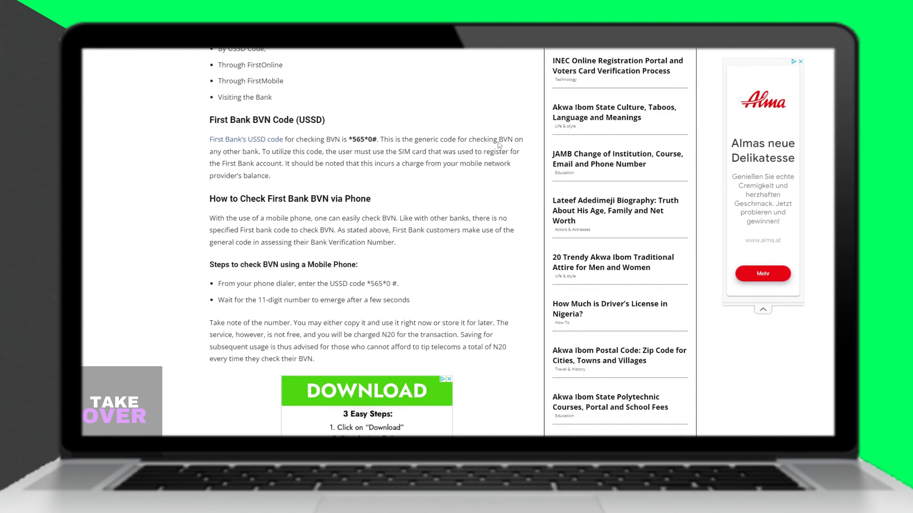
mouse_move(354, 166)
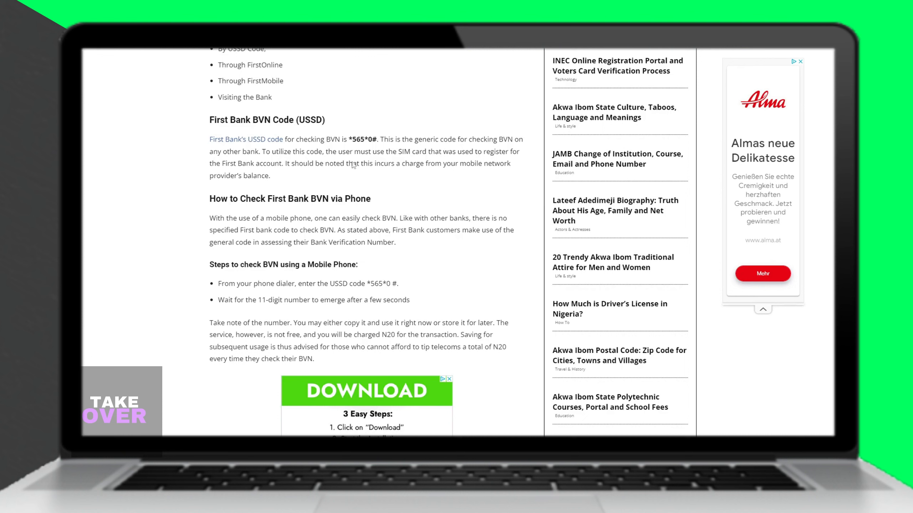
mouse_move(249, 179)
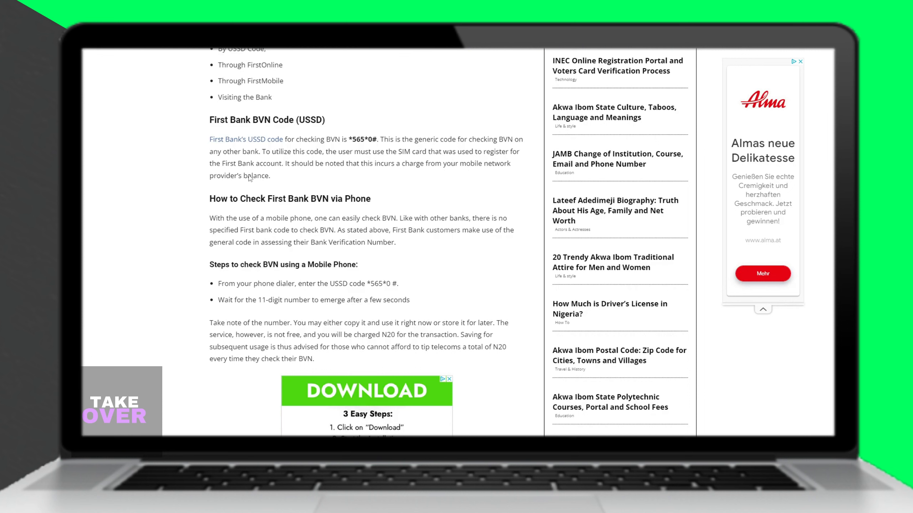
scroll(down, 3)
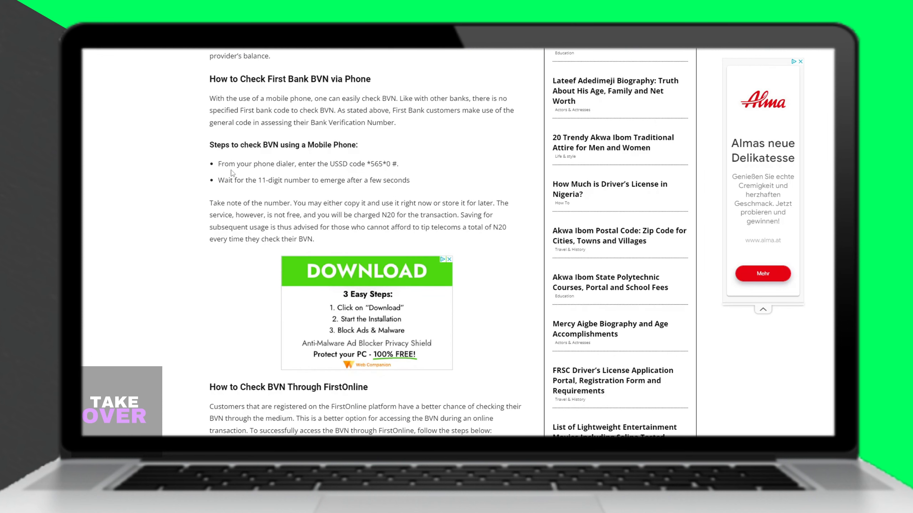
mouse_move(293, 186)
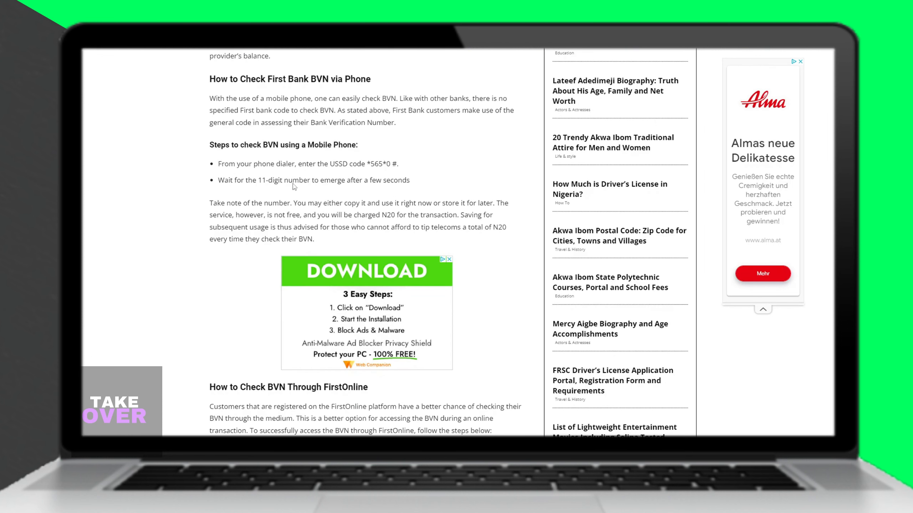
mouse_move(383, 206)
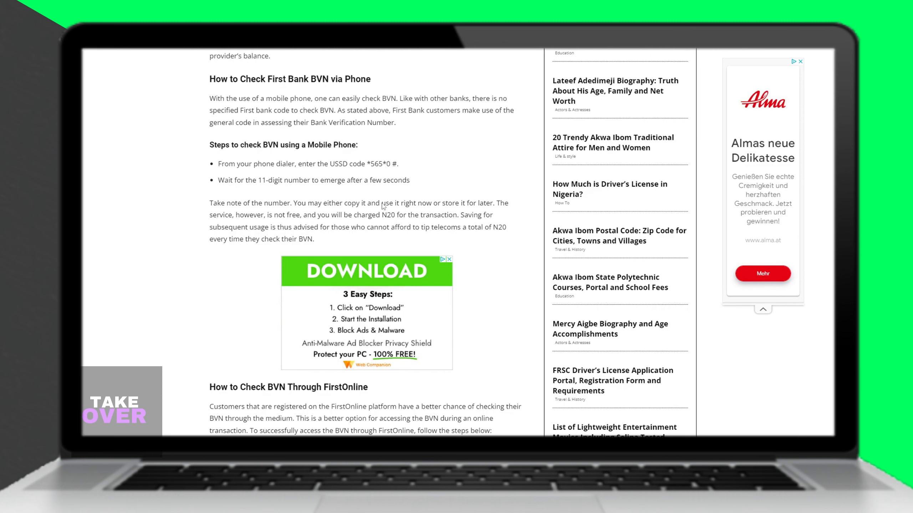
mouse_move(234, 217)
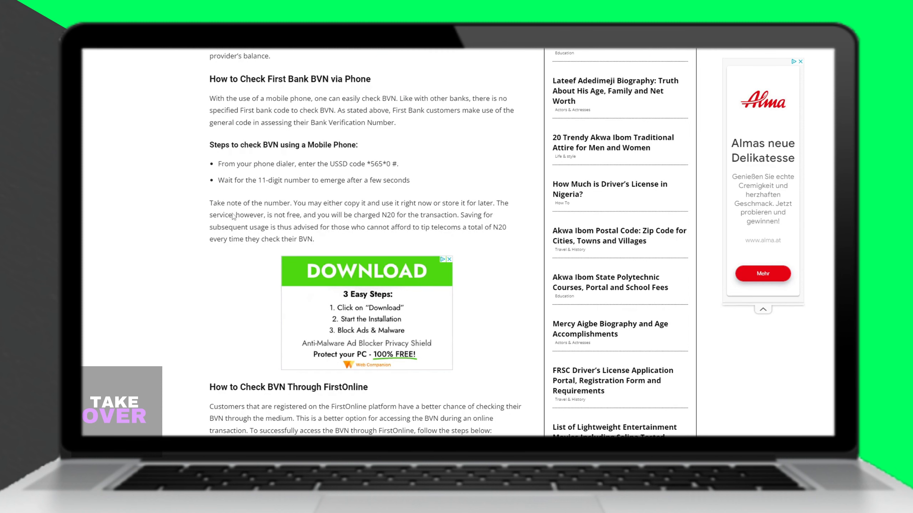
mouse_move(259, 230)
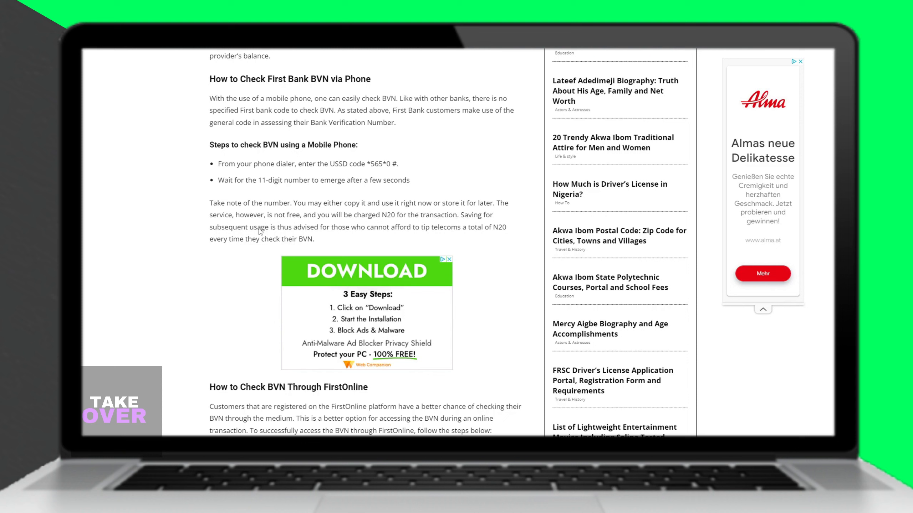
mouse_move(398, 220)
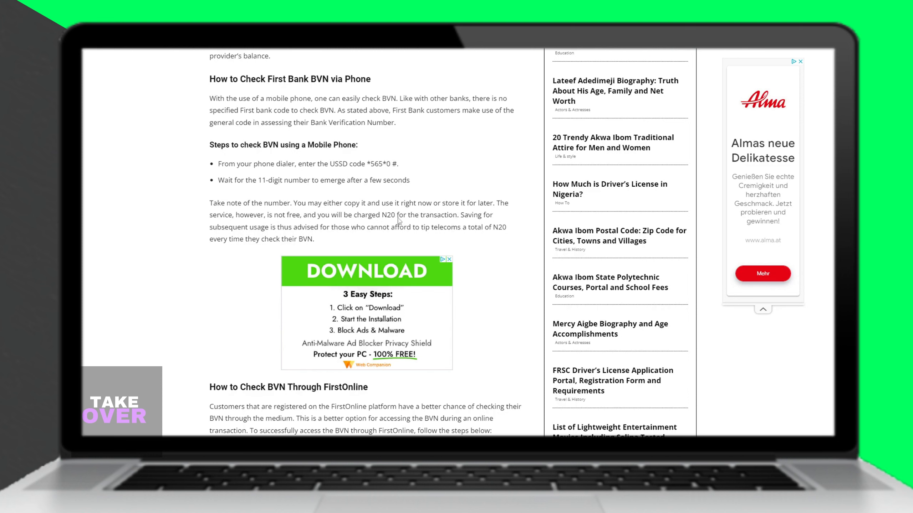
scroll(down, 3)
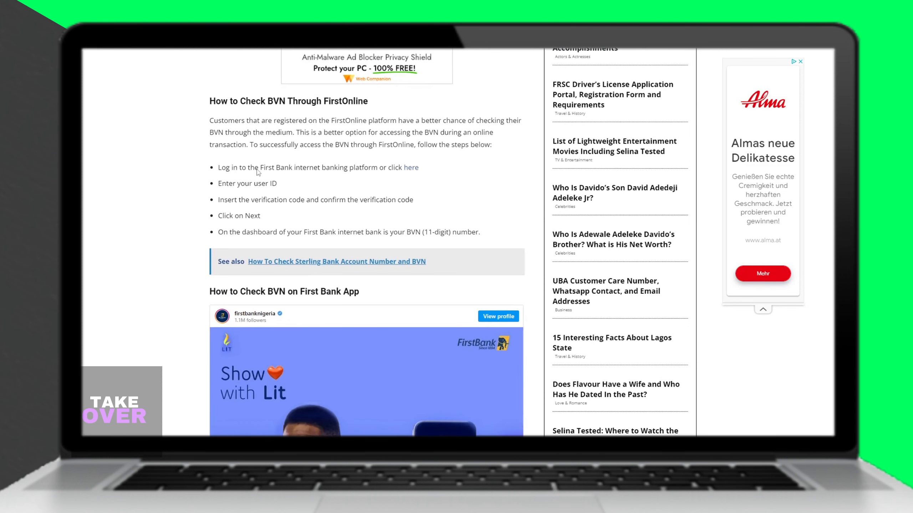
mouse_move(221, 201)
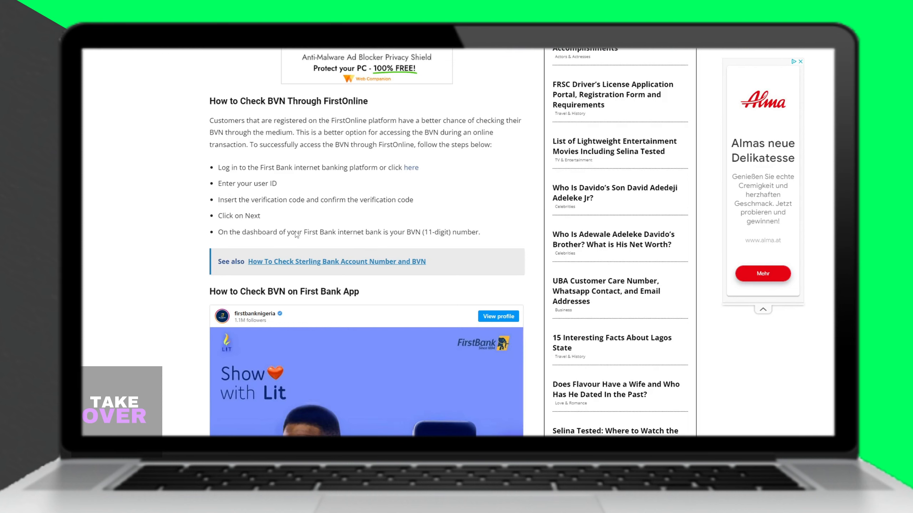
mouse_move(214, 217)
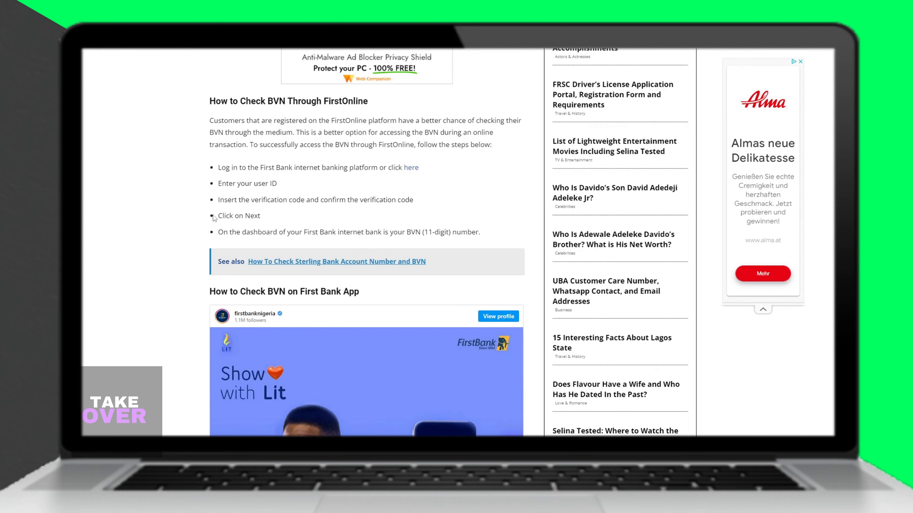
scroll(down, 3)
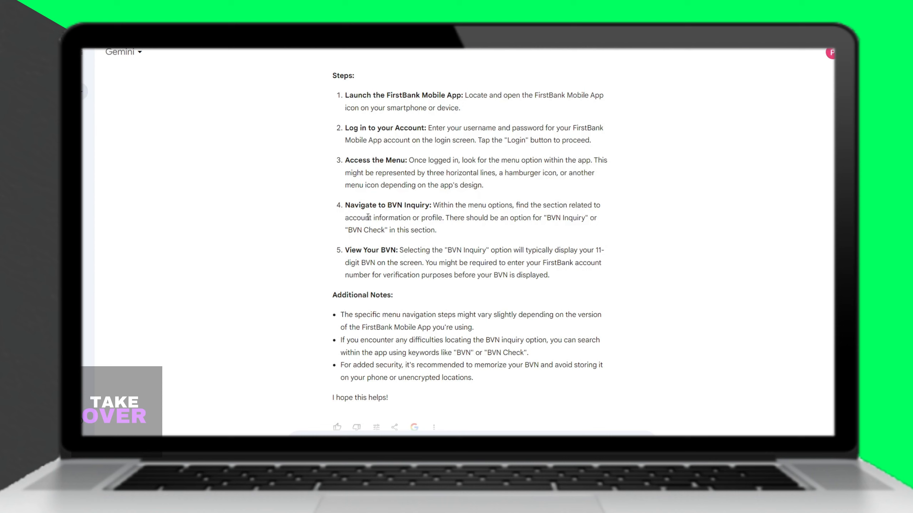
mouse_move(414, 231)
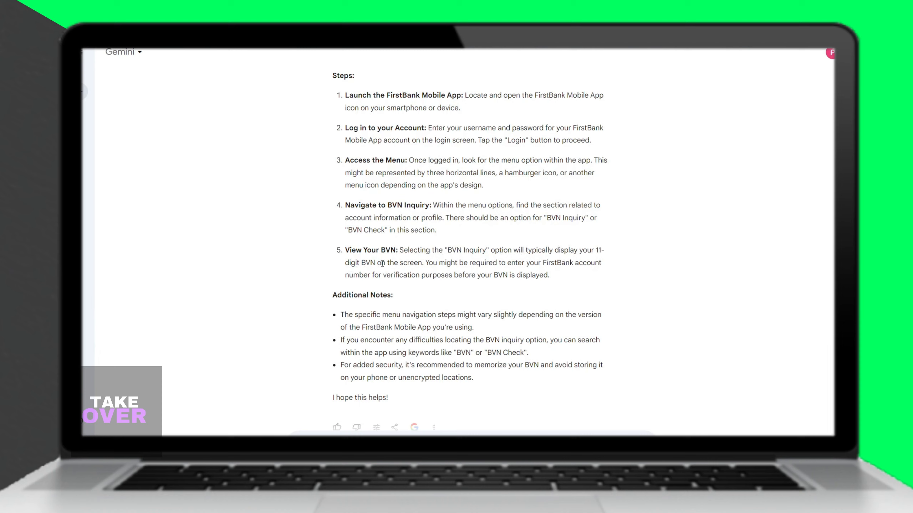
mouse_move(429, 277)
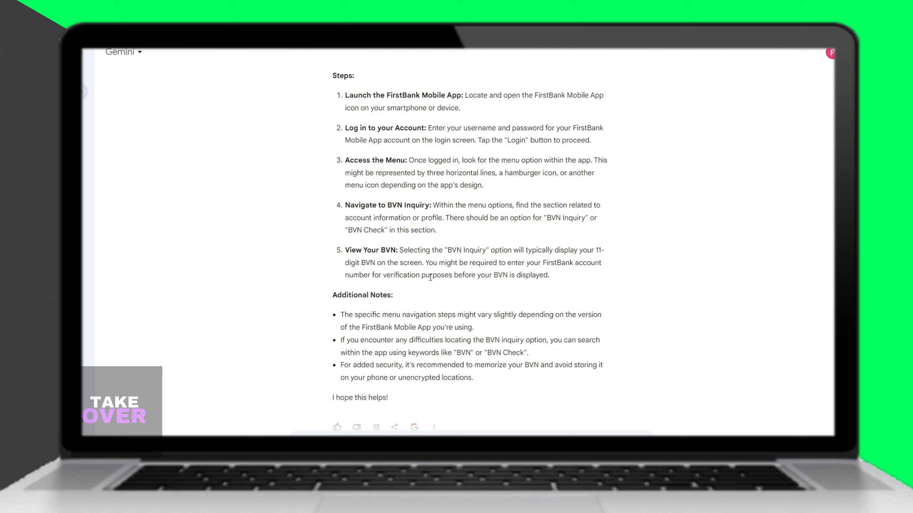
mouse_move(429, 278)
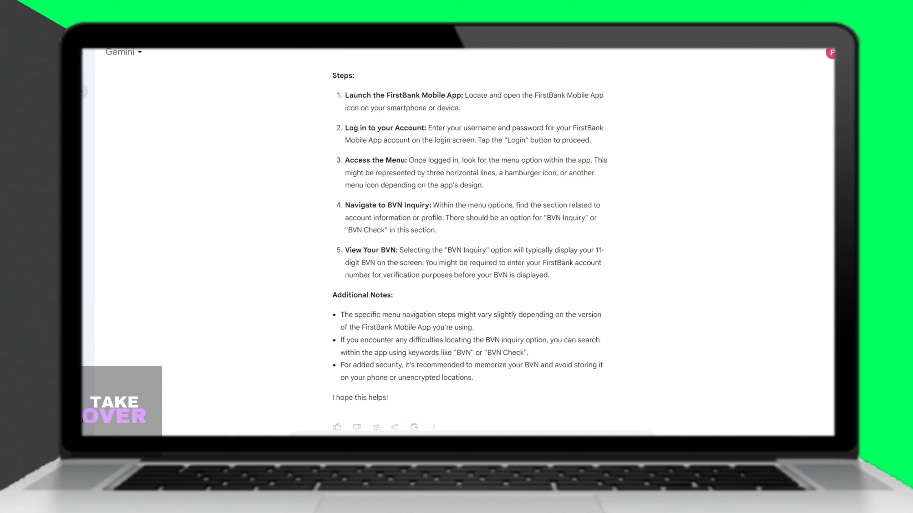